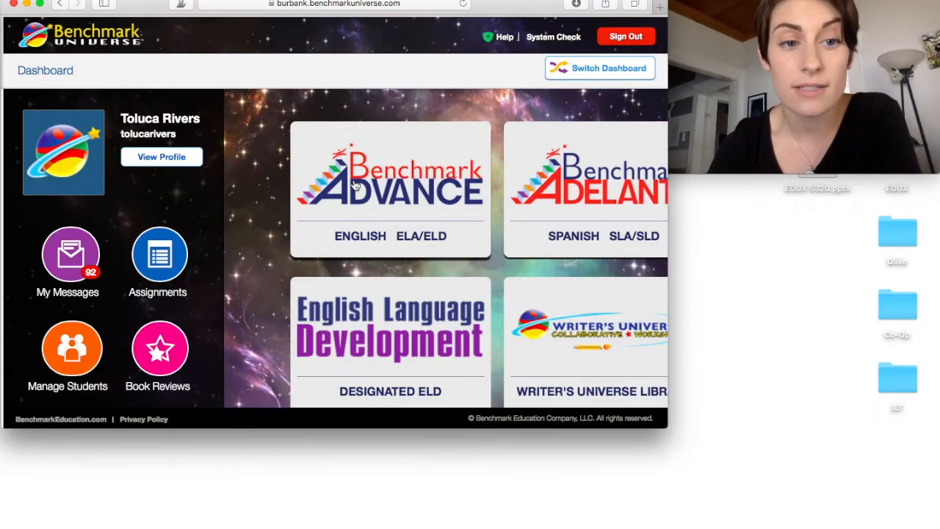
Filter the Benchmark Advance ELA library to Grade 3, Unit 1 and reach the Whole Group Weekly Presentations
left_click(391, 188)
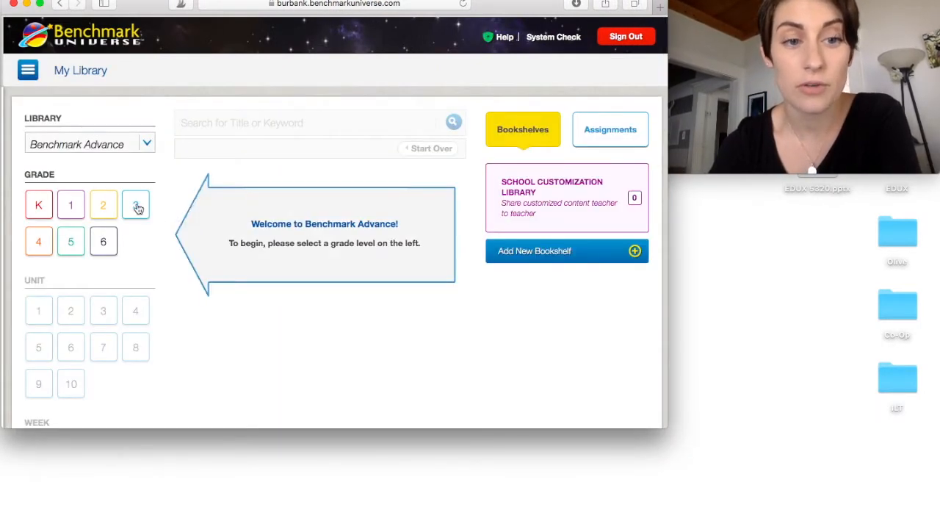
left_click(135, 206)
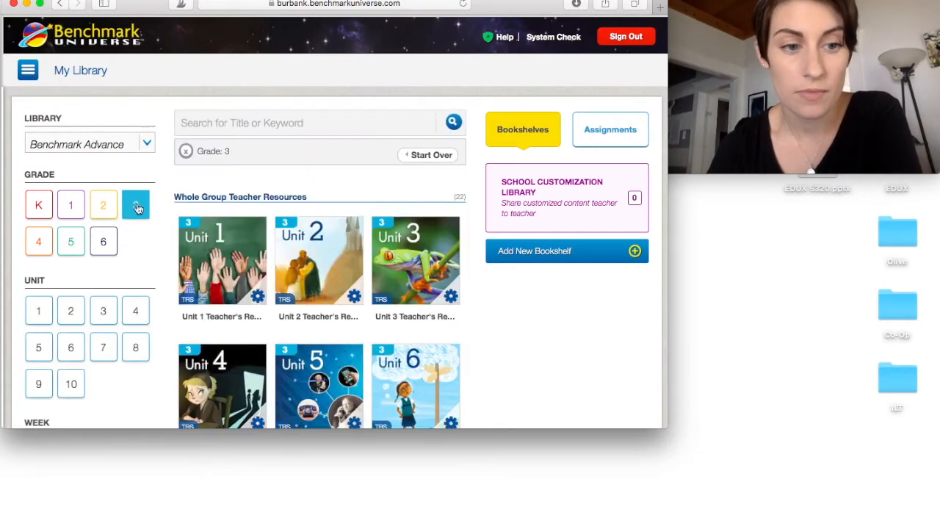
left_click(39, 310)
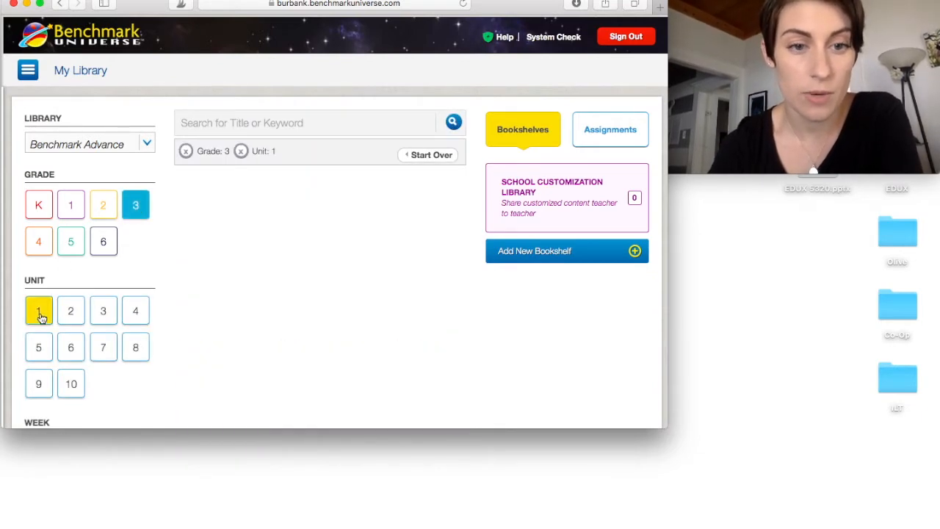
scroll("down", 3)
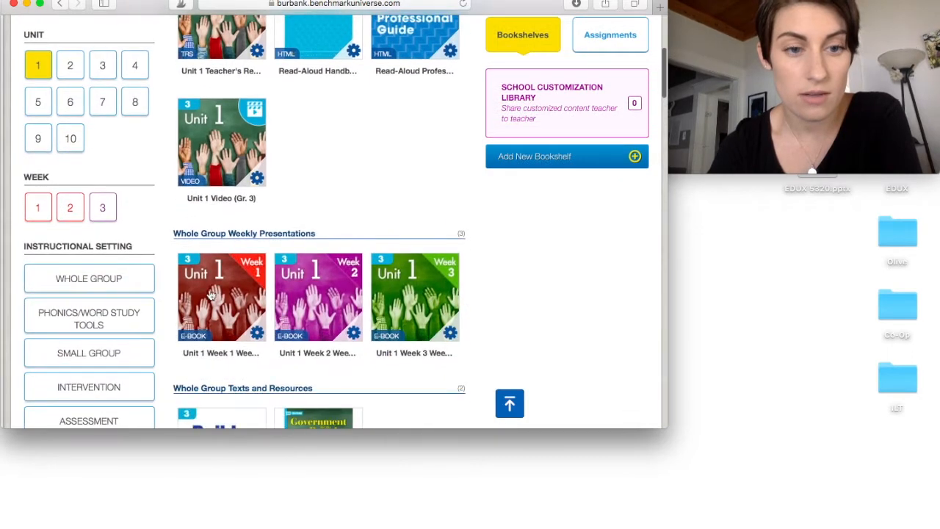
mouse_move(248, 282)
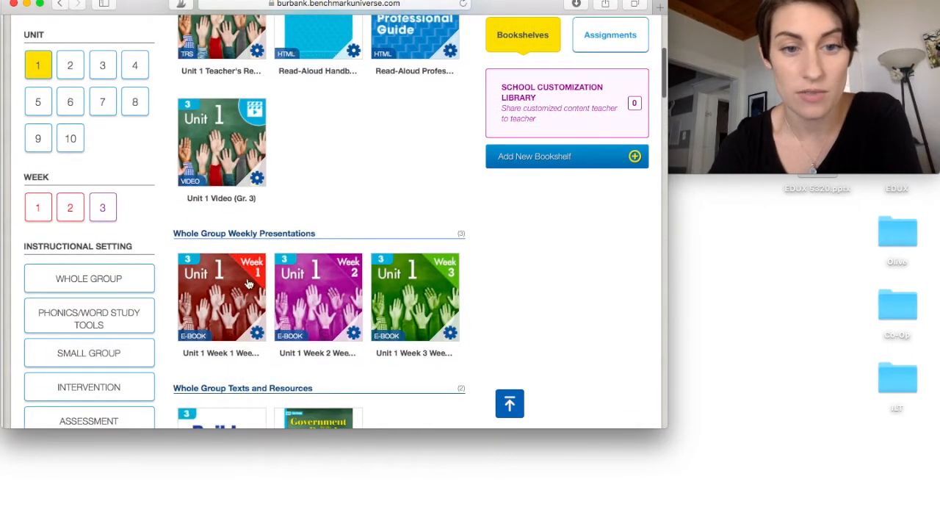
mouse_move(241, 279)
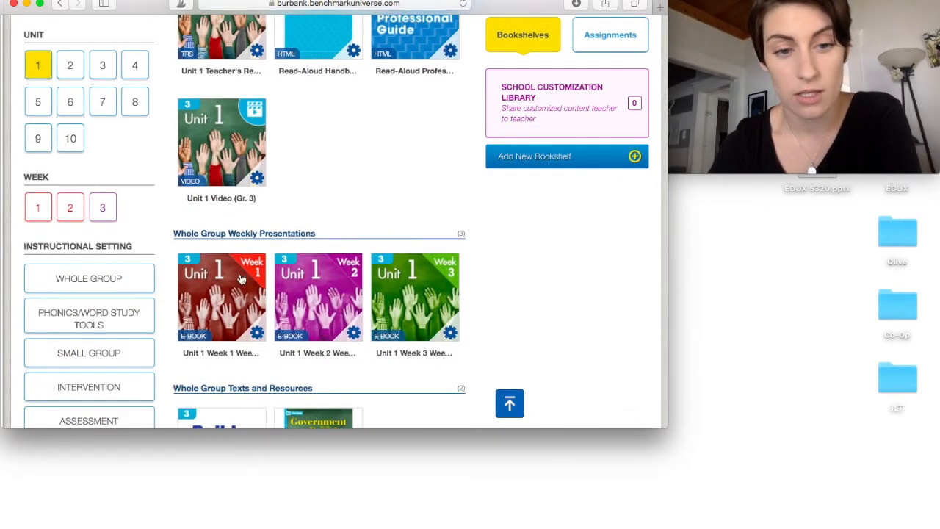
Open Unit 1 Week 1 without a customization and view it as a PDF in a new tab
left_click(220, 297)
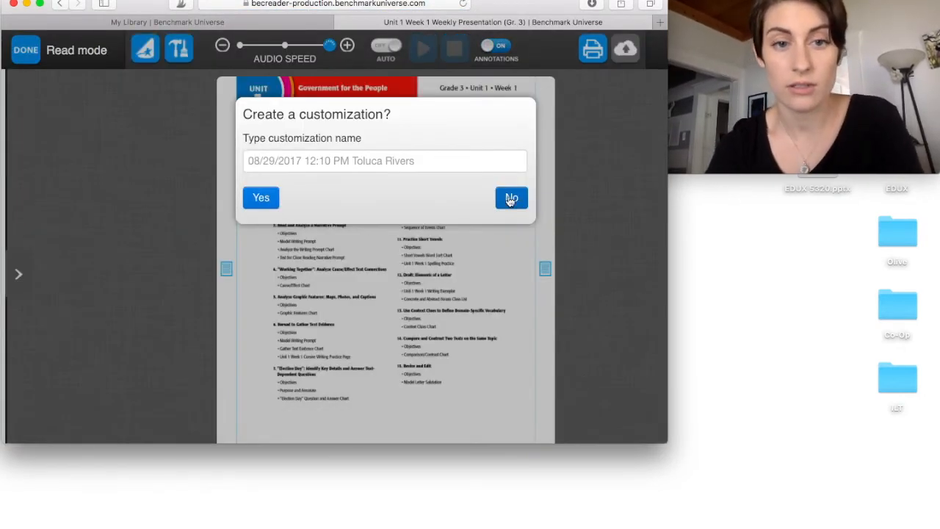
left_click(511, 198)
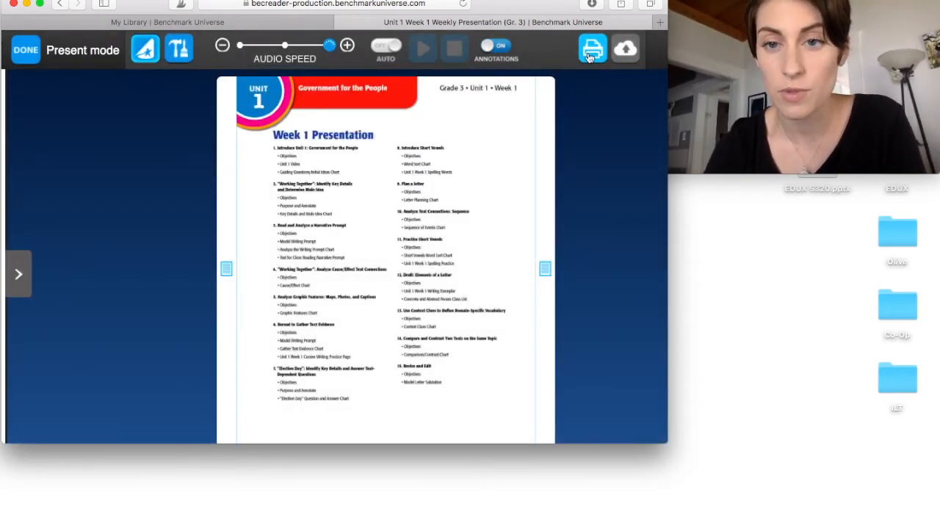
left_click(592, 49)
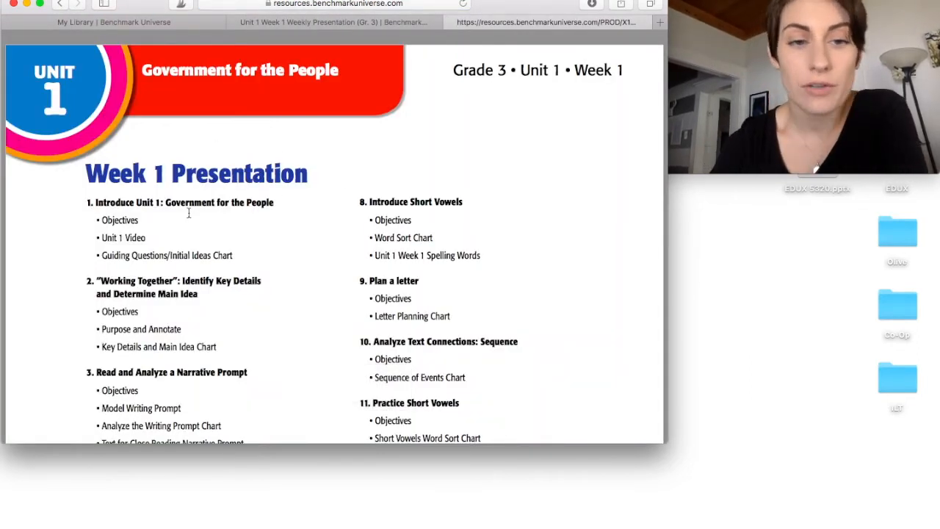
Scroll past the contents list to the Lesson 1 Government for the People objectives page
scroll("down", 3)
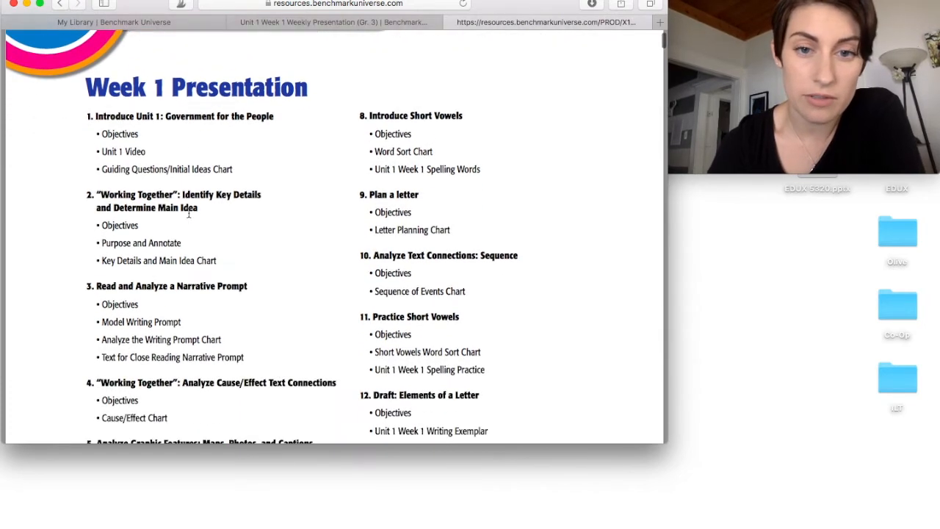
scroll("down", 3)
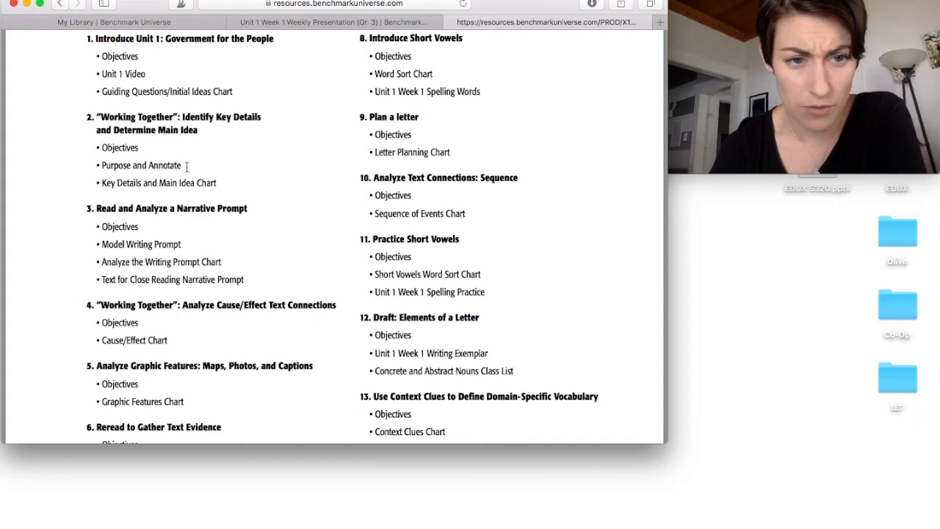
mouse_move(264, 226)
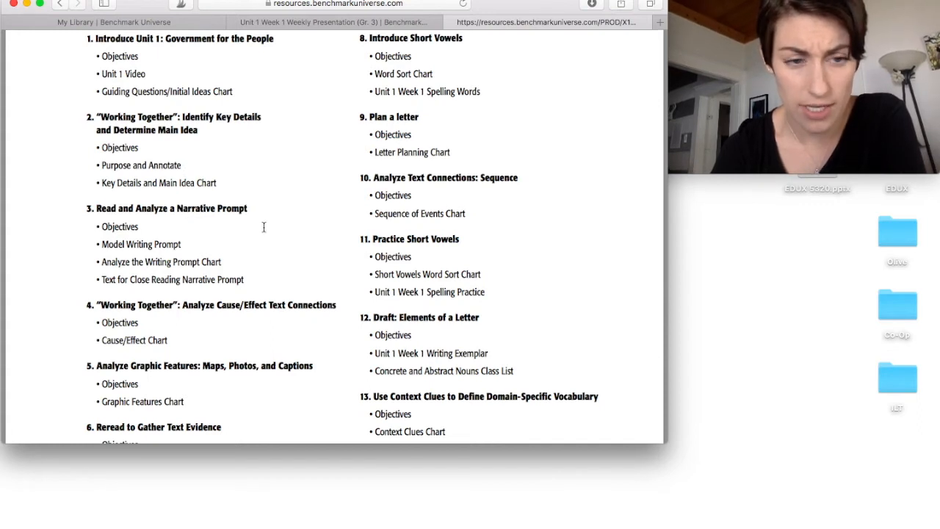
scroll("down", 3)
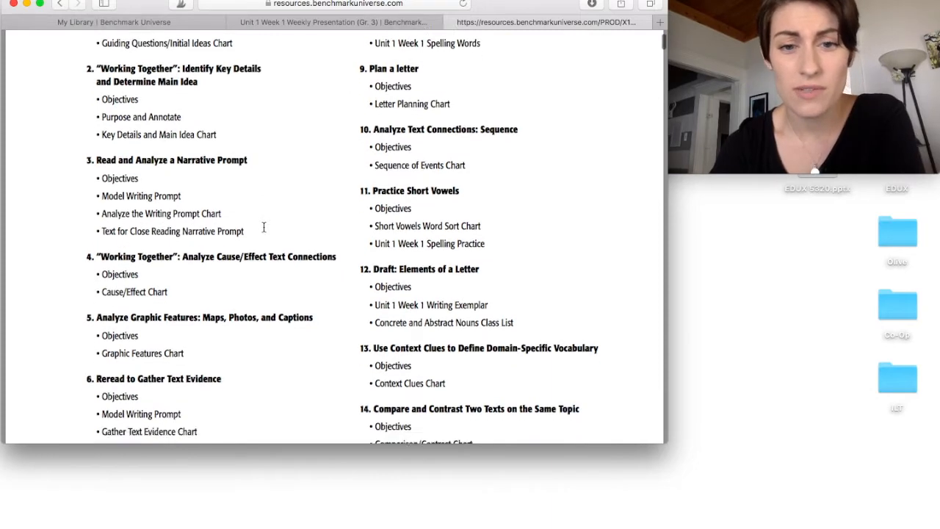
scroll("down", 3)
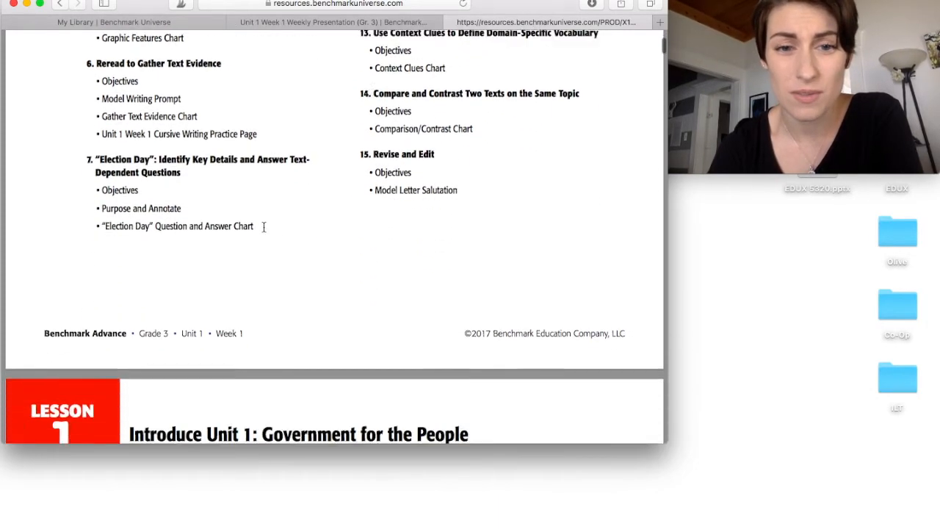
scroll("down", 3)
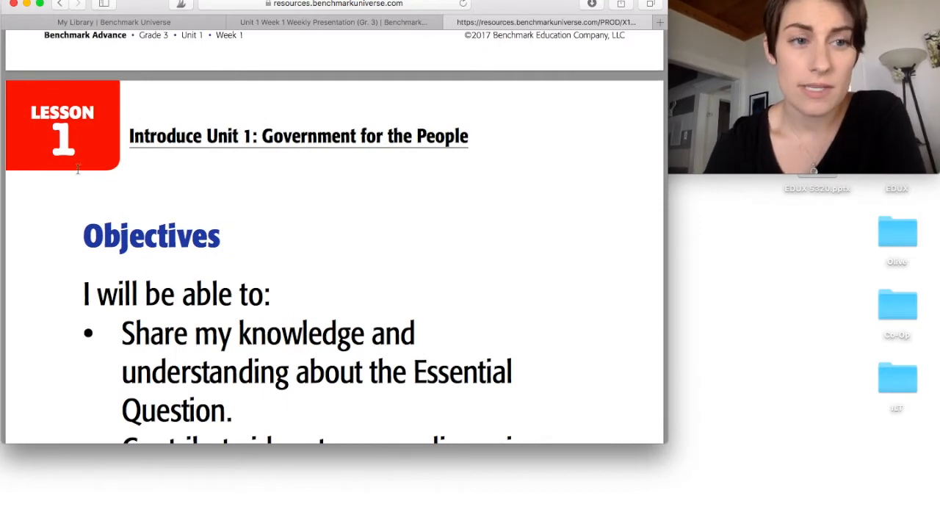
mouse_move(294, 256)
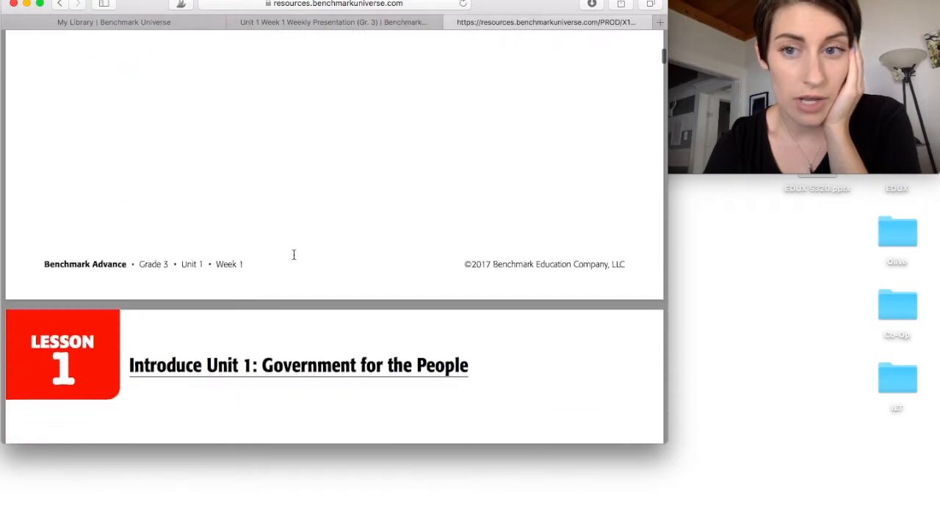
Scroll through Lesson 2 Purpose and Annotate to the empty Key Details and Main Idea chart
scroll("down", 3)
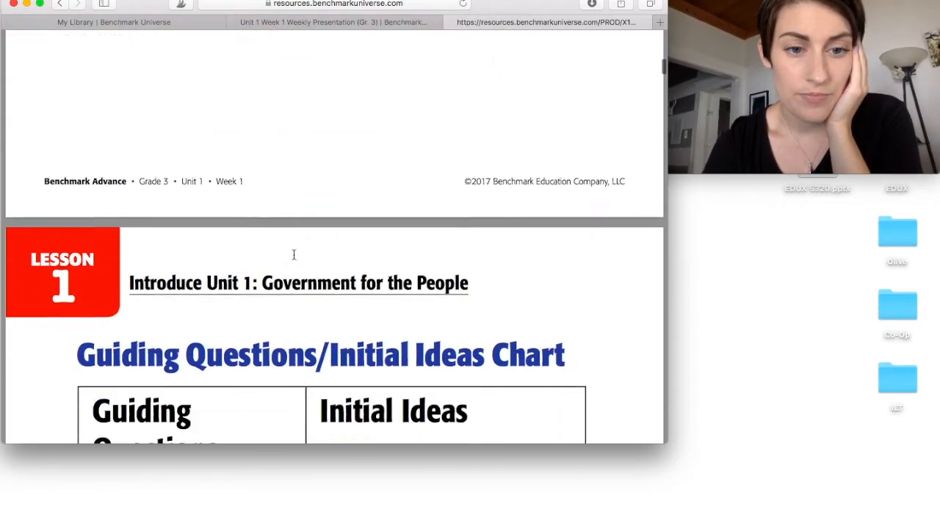
scroll("down", 3)
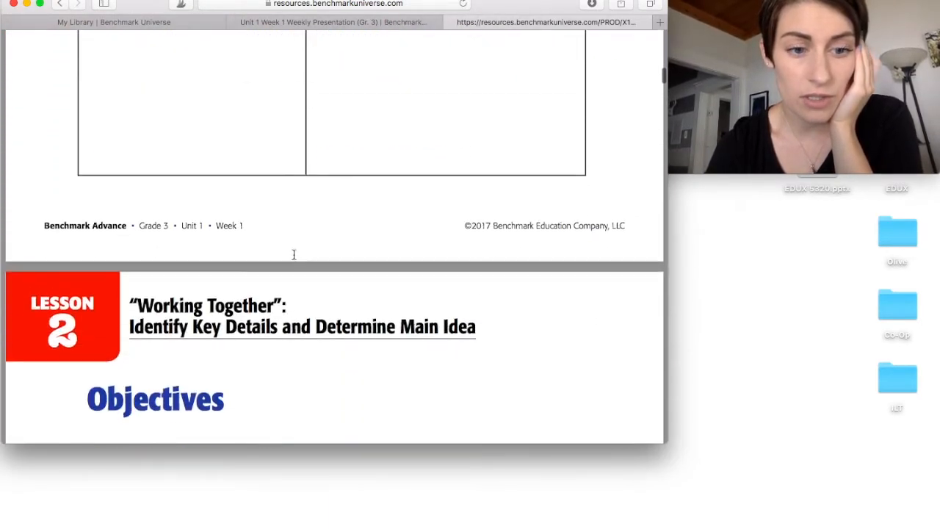
scroll("down", 3)
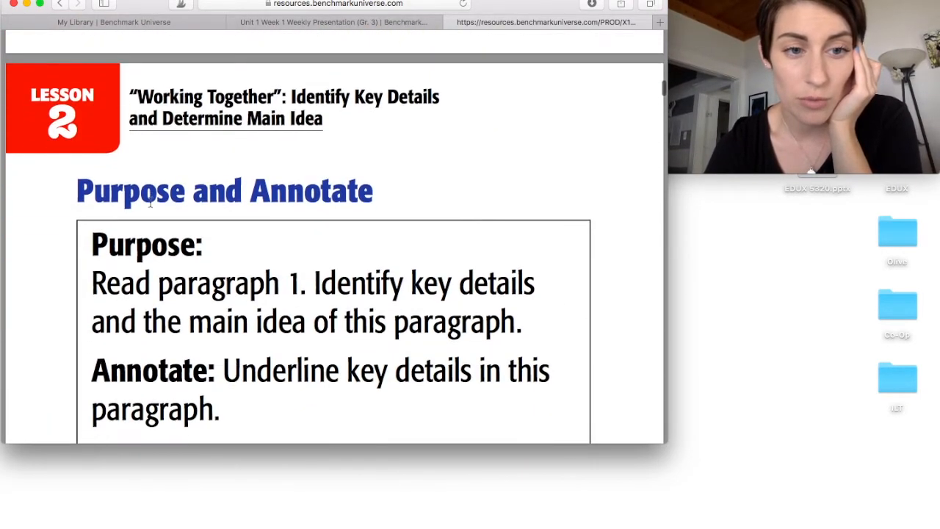
scroll("up", 3)
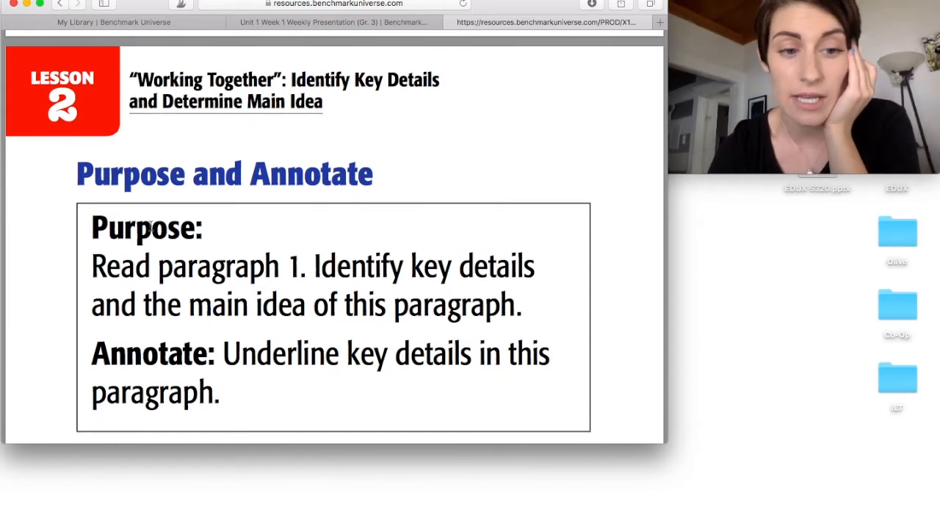
scroll("down", 3)
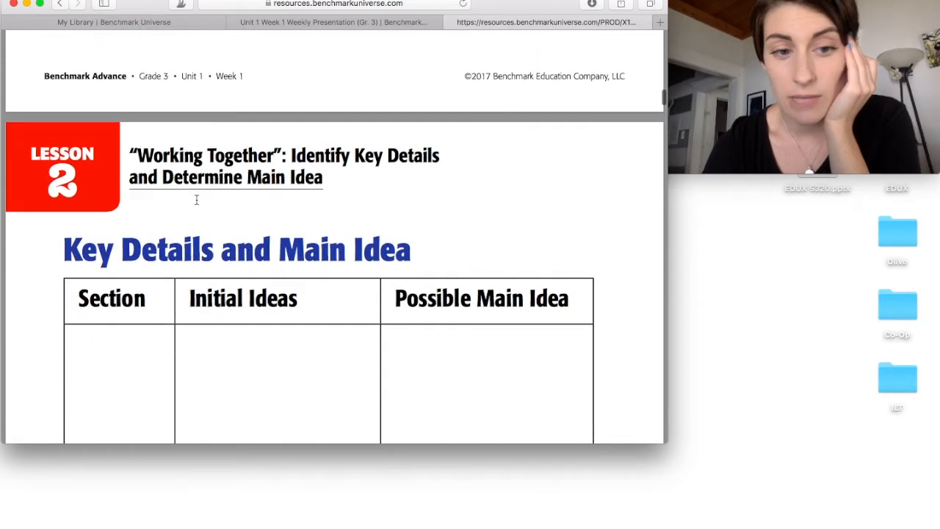
scroll("down", 3)
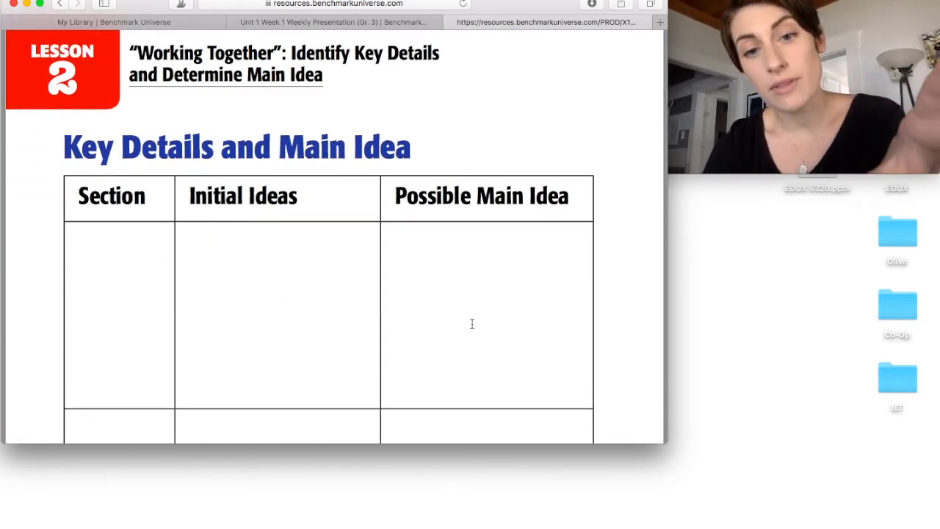
scroll("down", 3)
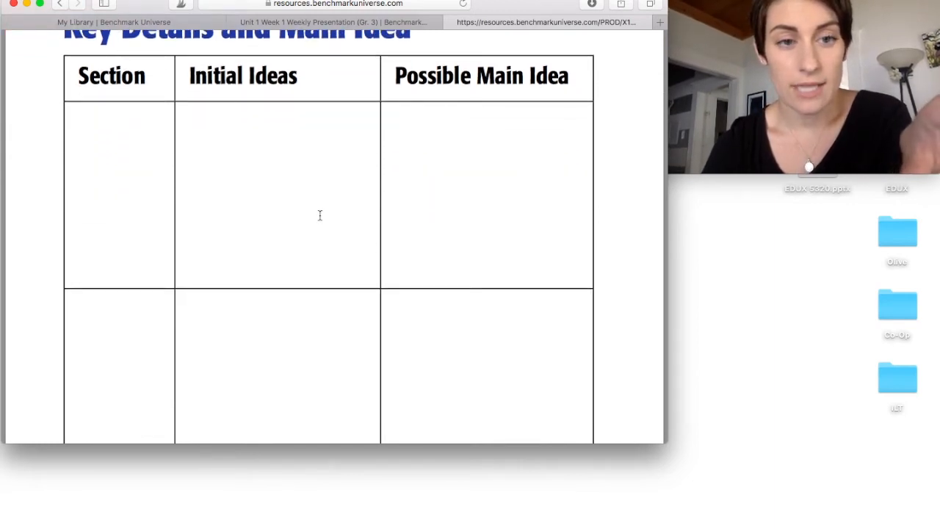
mouse_move(450, 157)
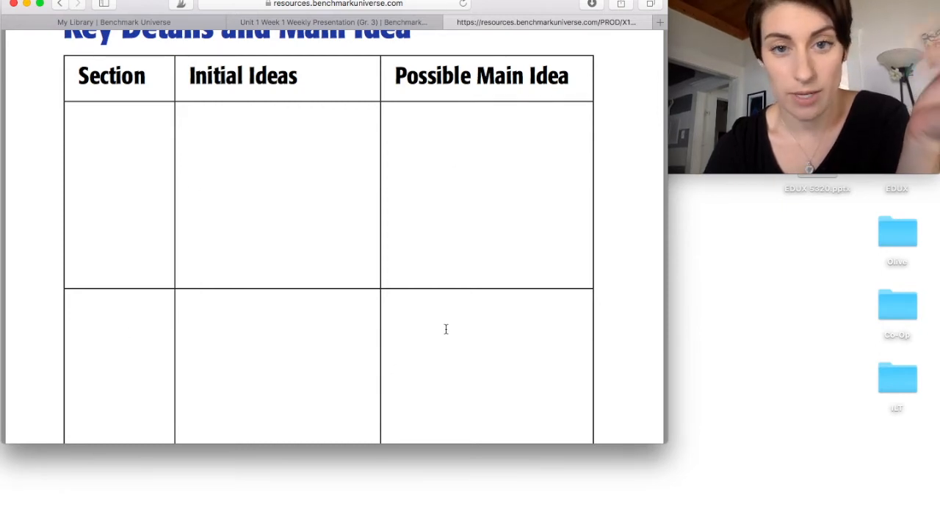
scroll("down", 3)
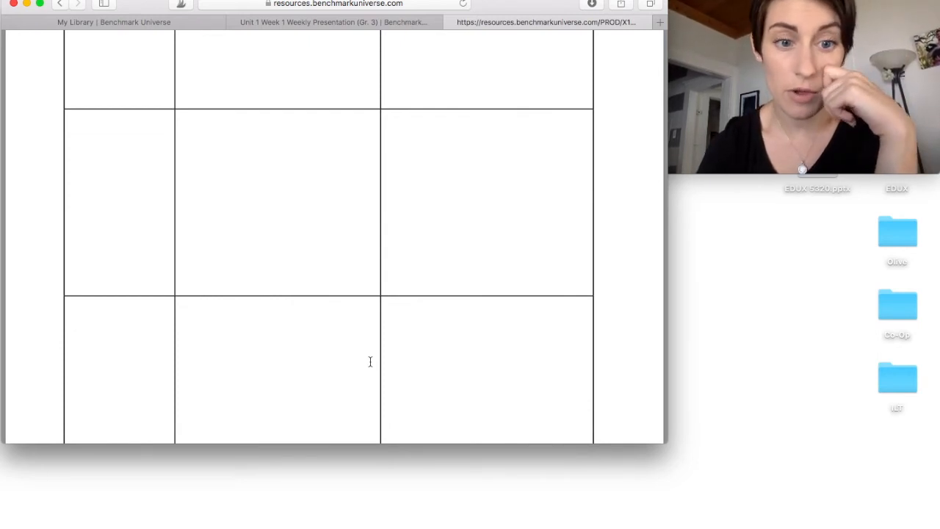
scroll("down", 3)
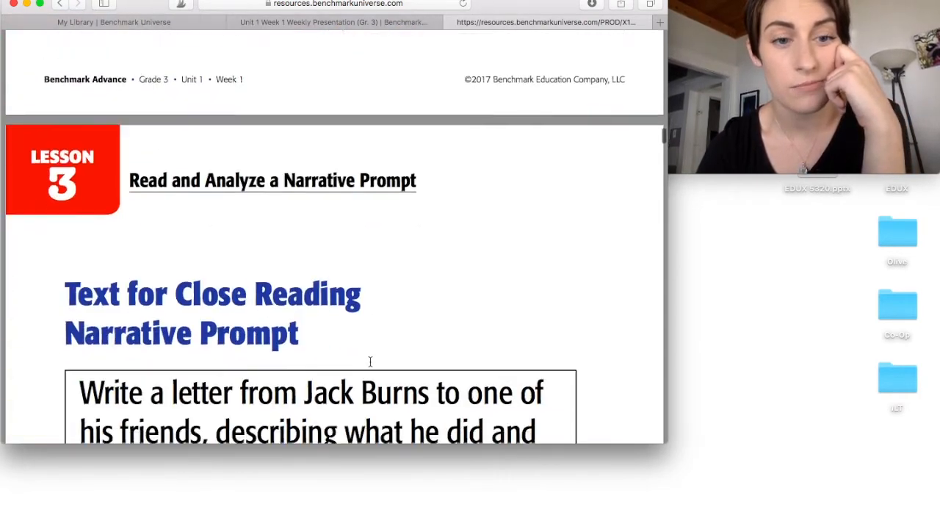
Scroll down through Lessons 3–6 to the Unit 1 Week 1 Cursive Writing worksheet
scroll("down", 3)
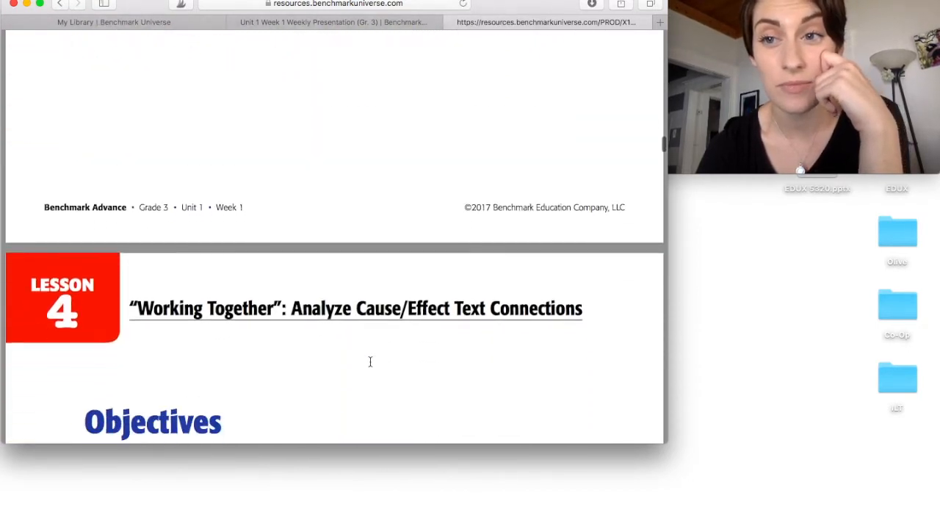
scroll("down", 3)
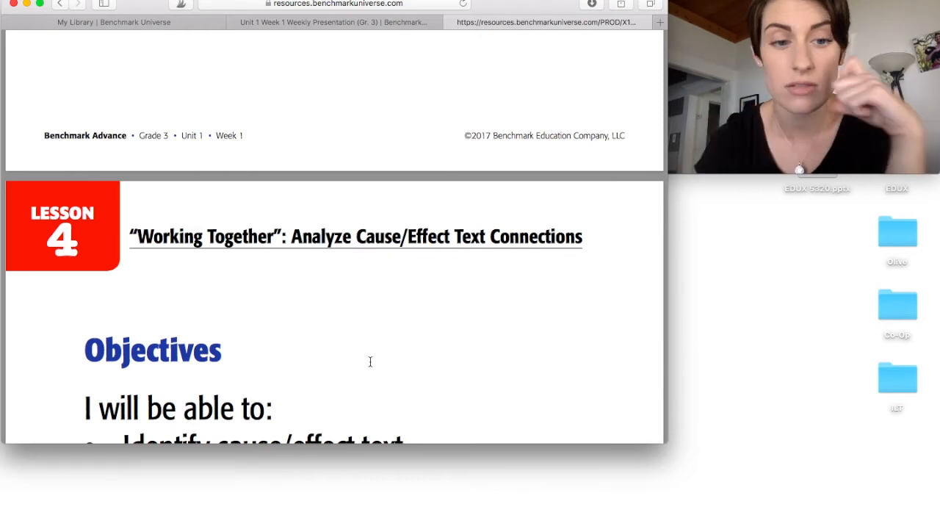
scroll("down", 3)
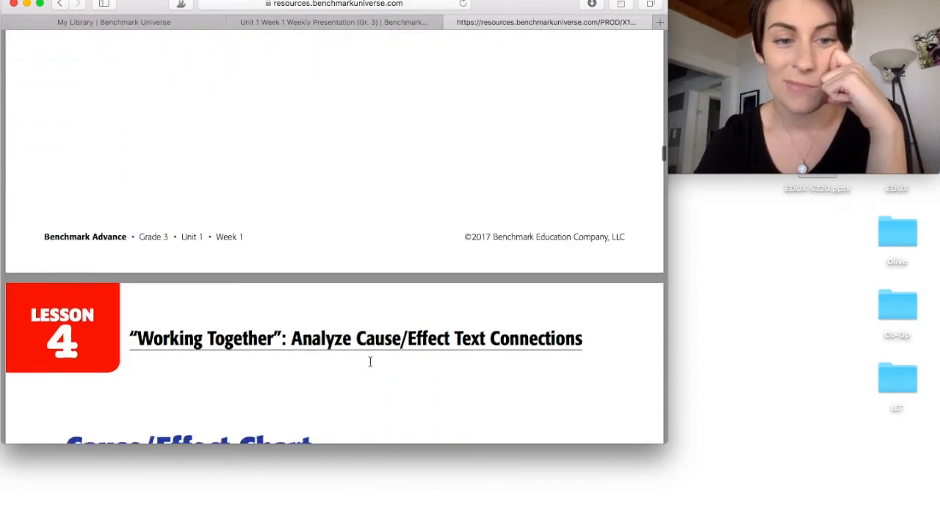
scroll("down", 3)
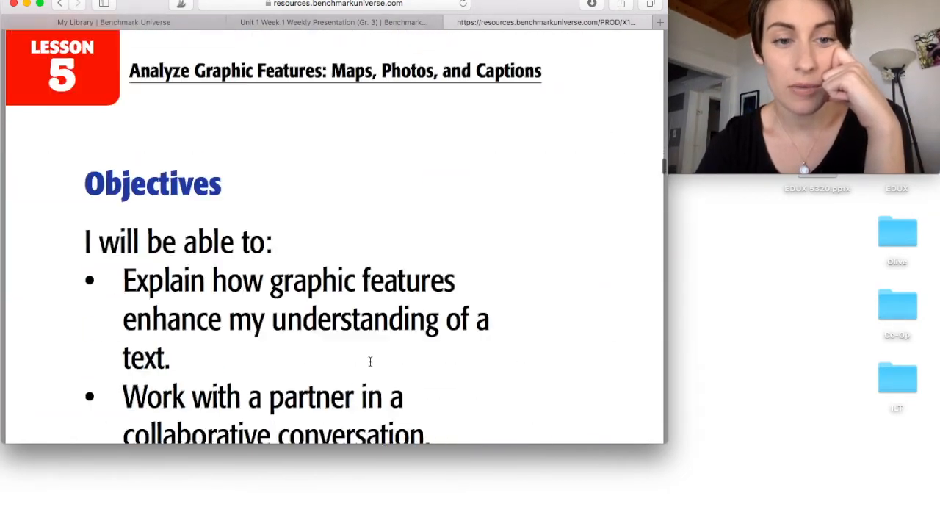
scroll("down", 3)
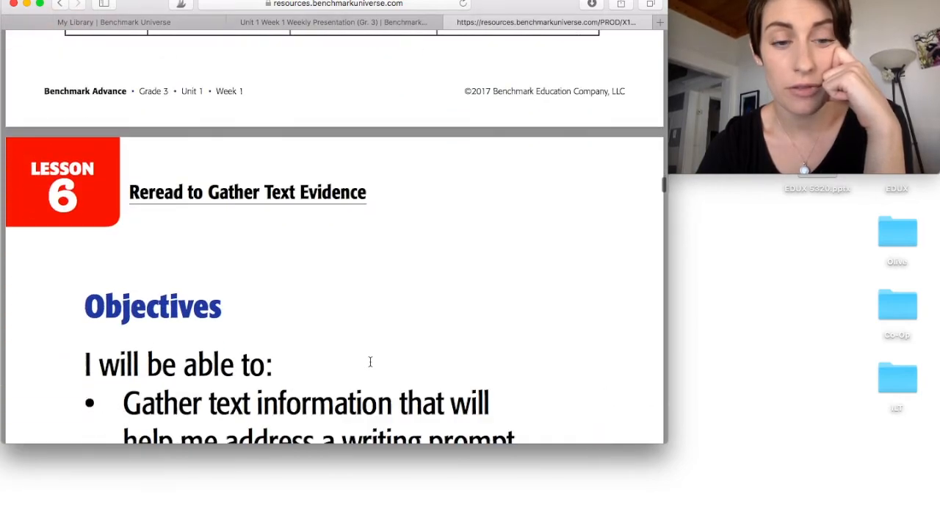
scroll("down", 3)
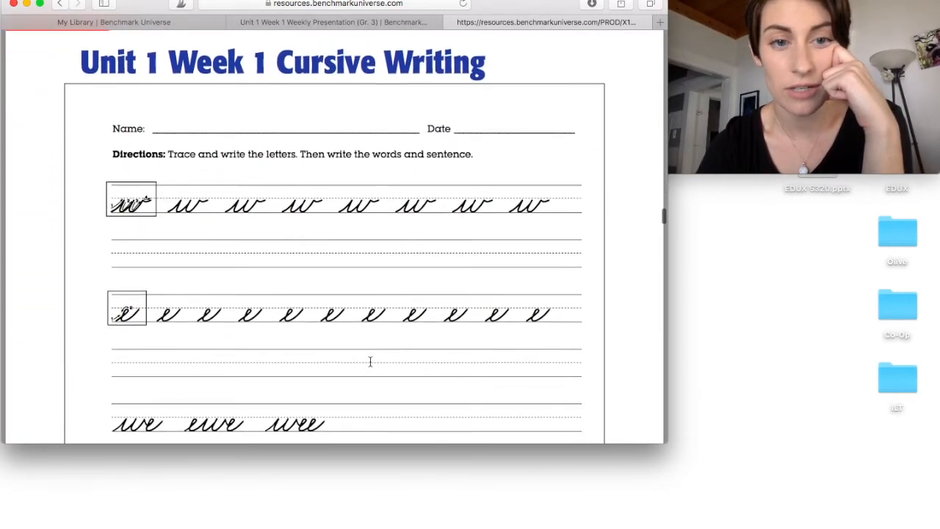
scroll("down", 3)
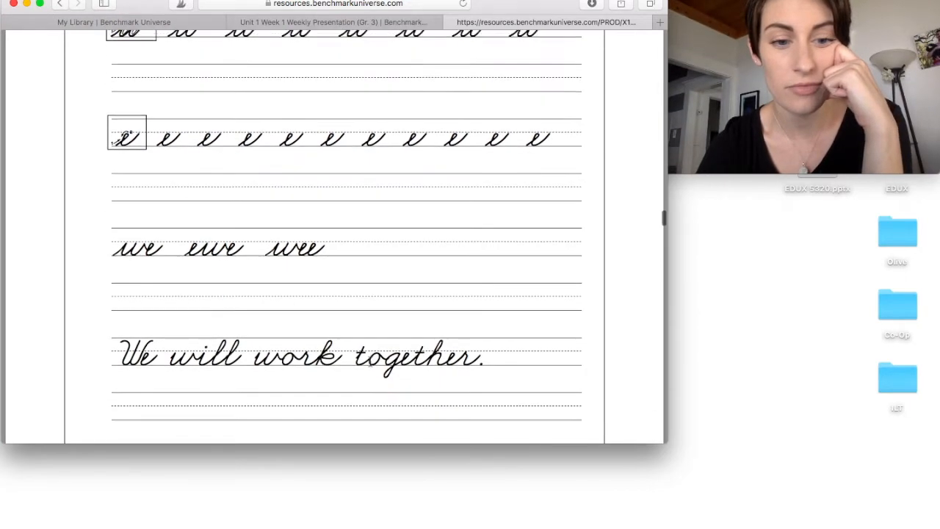
scroll("down", 3)
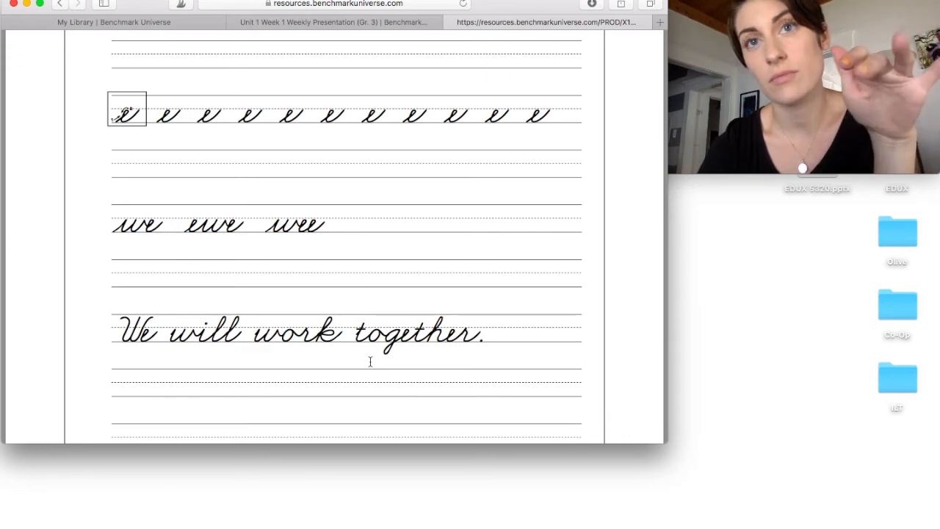
Scroll back to settle on the empty Lesson 6 chart
scroll("up", 3)
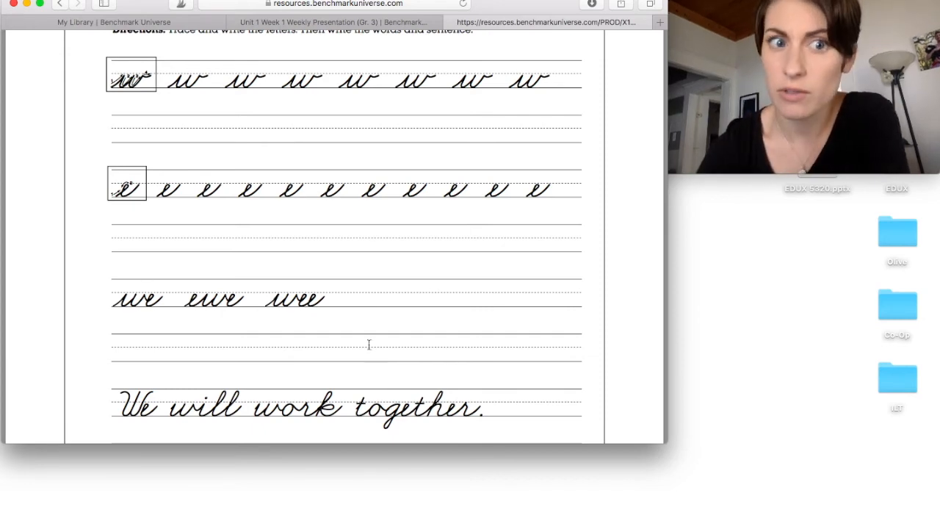
mouse_move(382, 219)
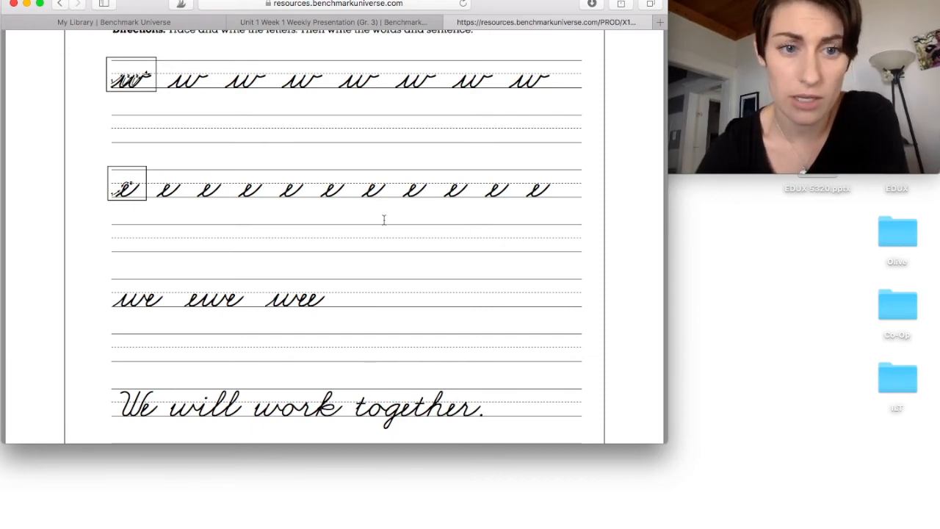
scroll("down", 3)
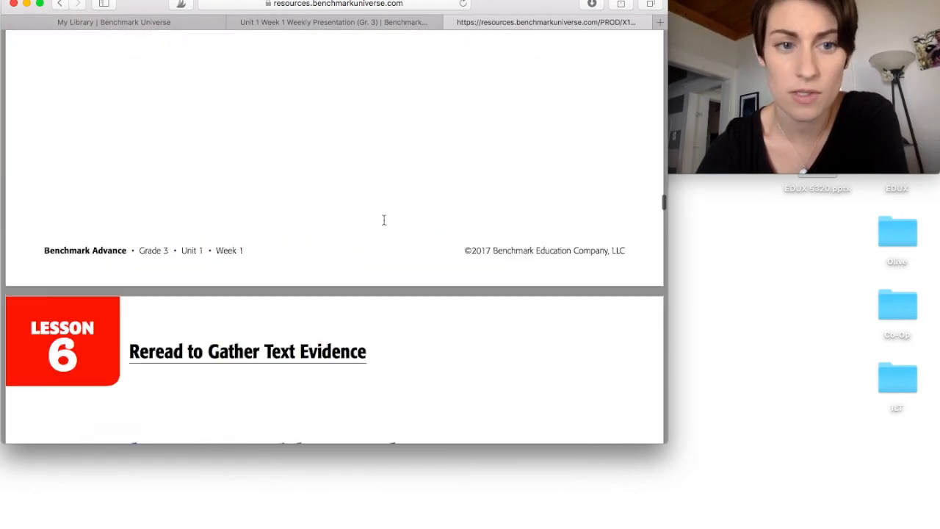
scroll("down", 3)
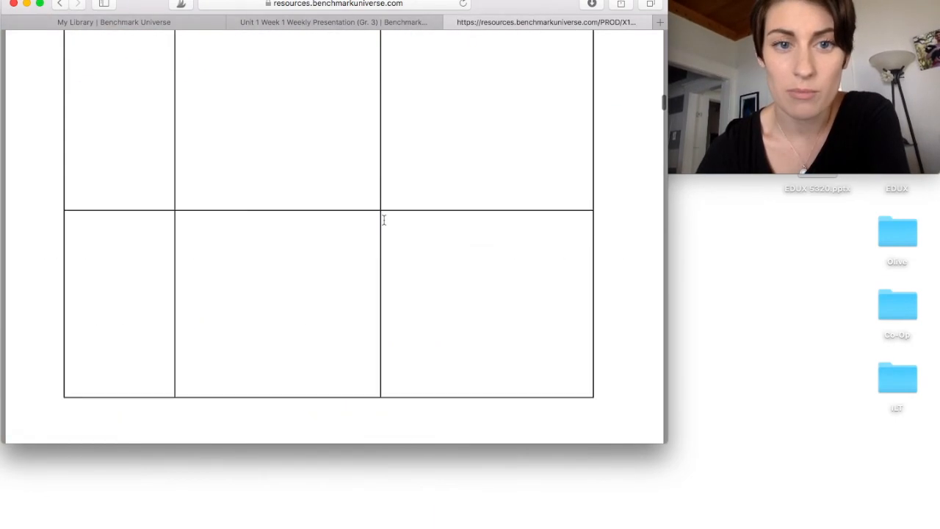